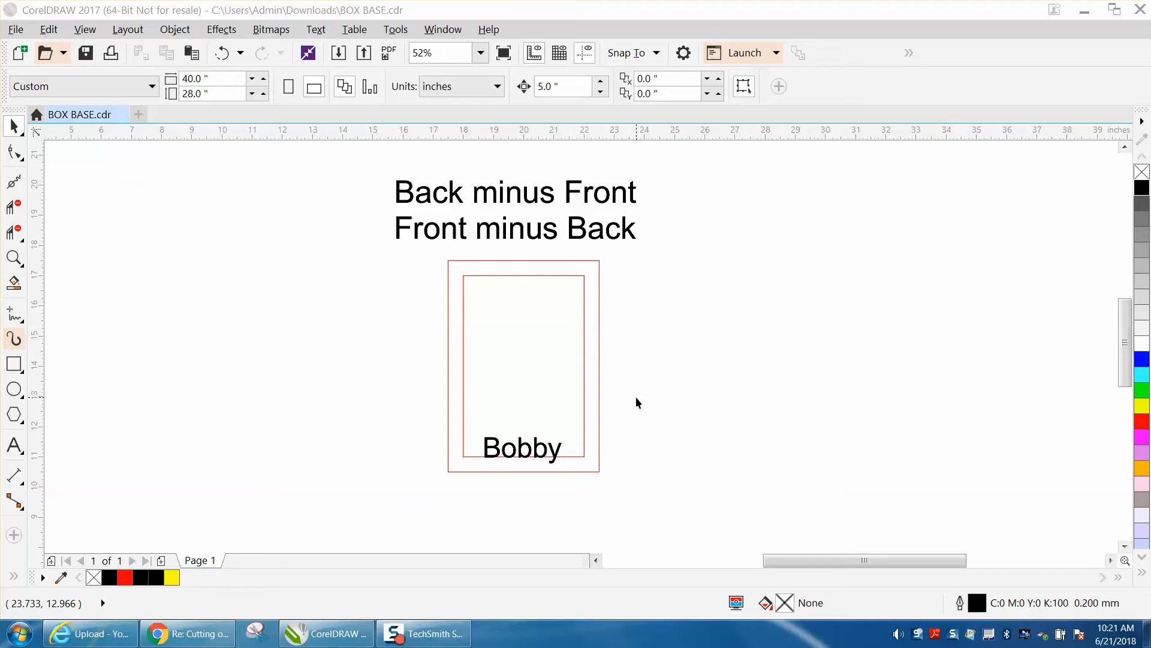
{"action": "mouse_move", "coordinate": [576, 275]}
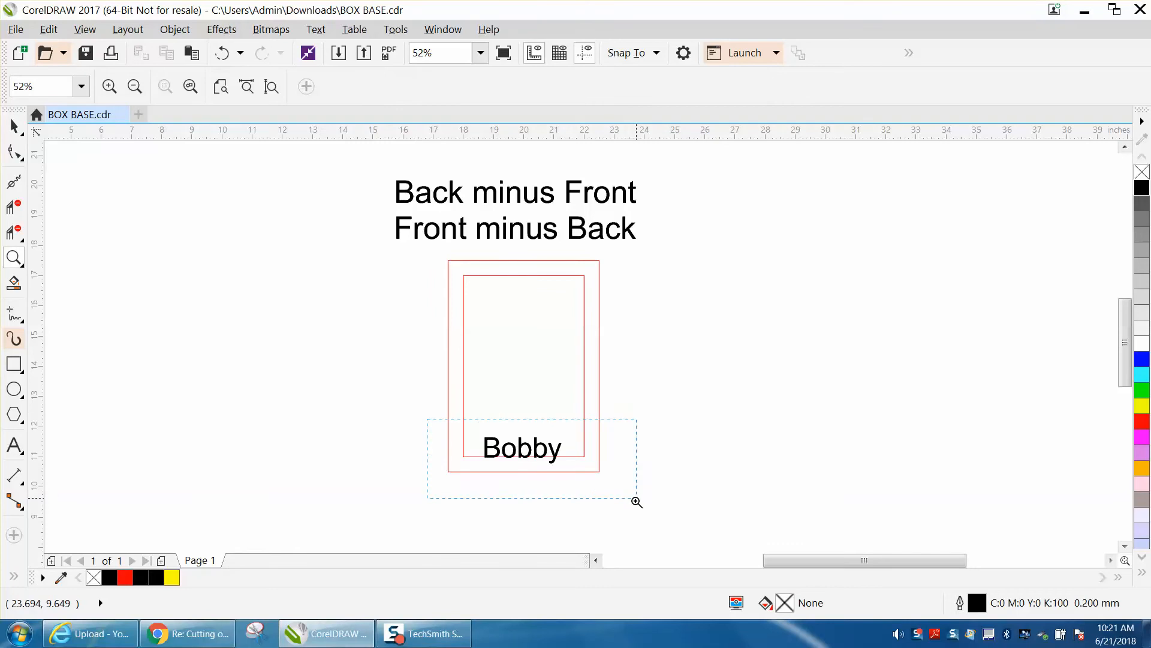
- Select the name 'Bobby' in its frame and make it an unfilled red hairline outline
{"action": "left_click", "coordinate": [637, 501]}
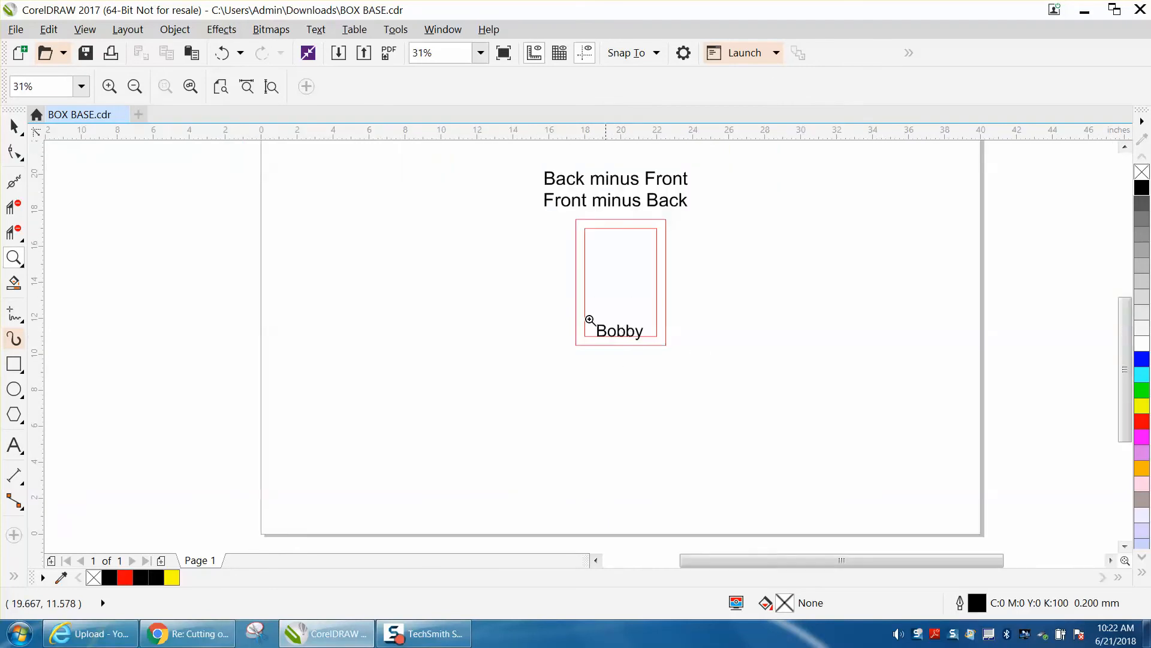
{"action": "left_click", "coordinate": [590, 322]}
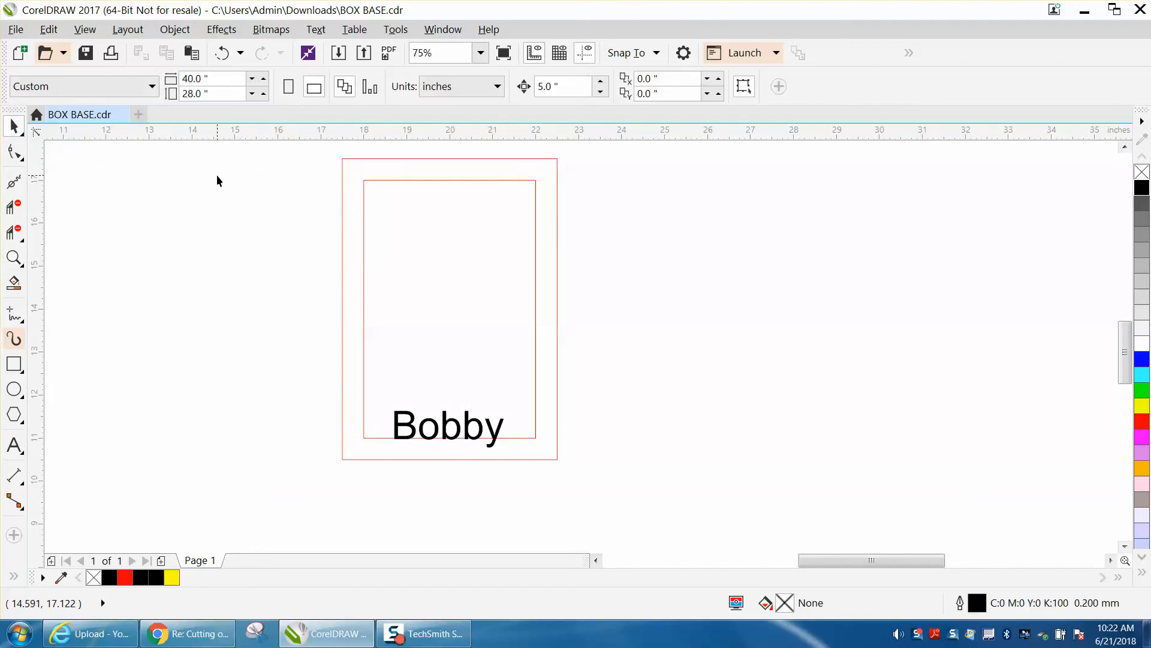
{"action": "mouse_move", "coordinate": [264, 241]}
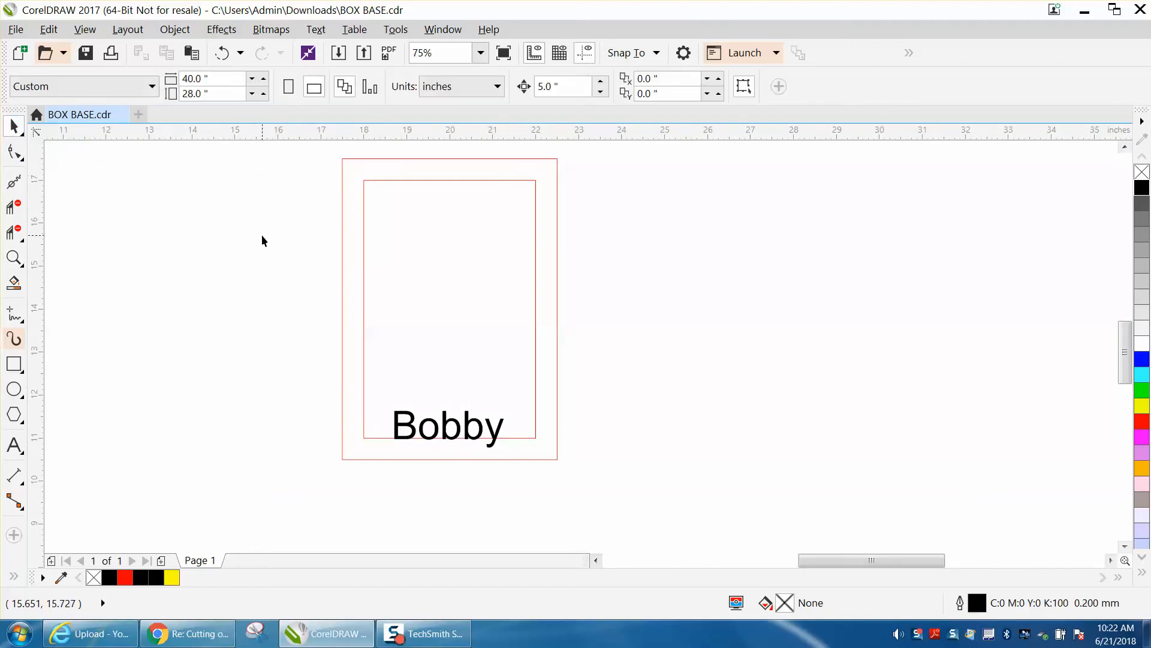
{"action": "left_click", "coordinate": [447, 426]}
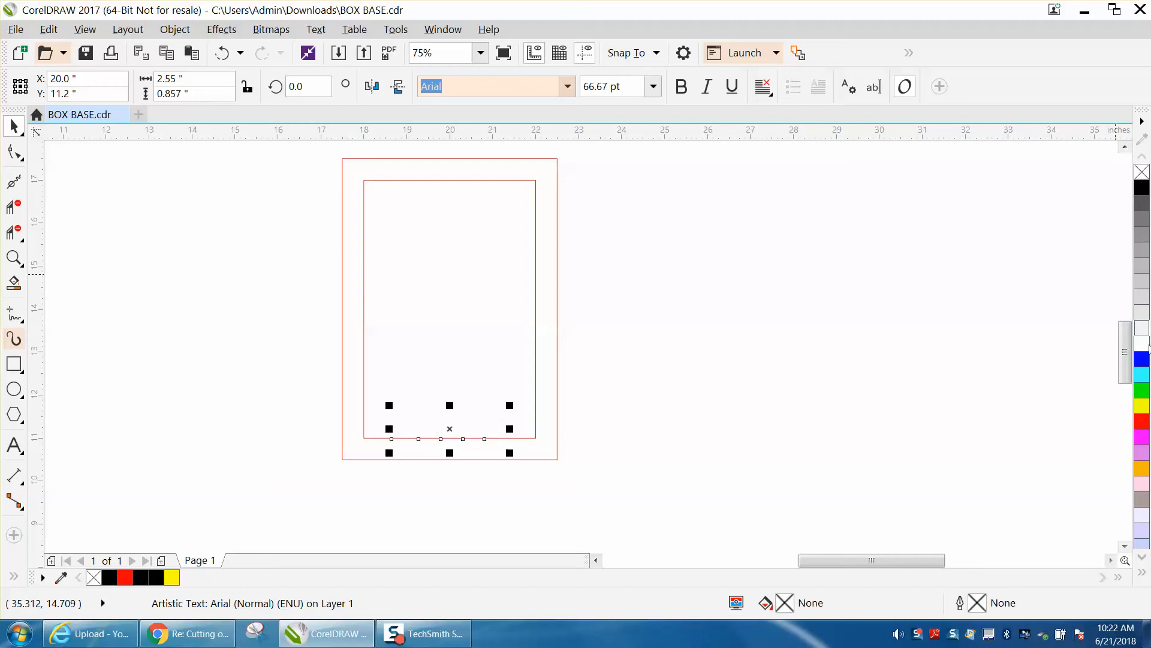
{"action": "type", "text": "Bobby"}
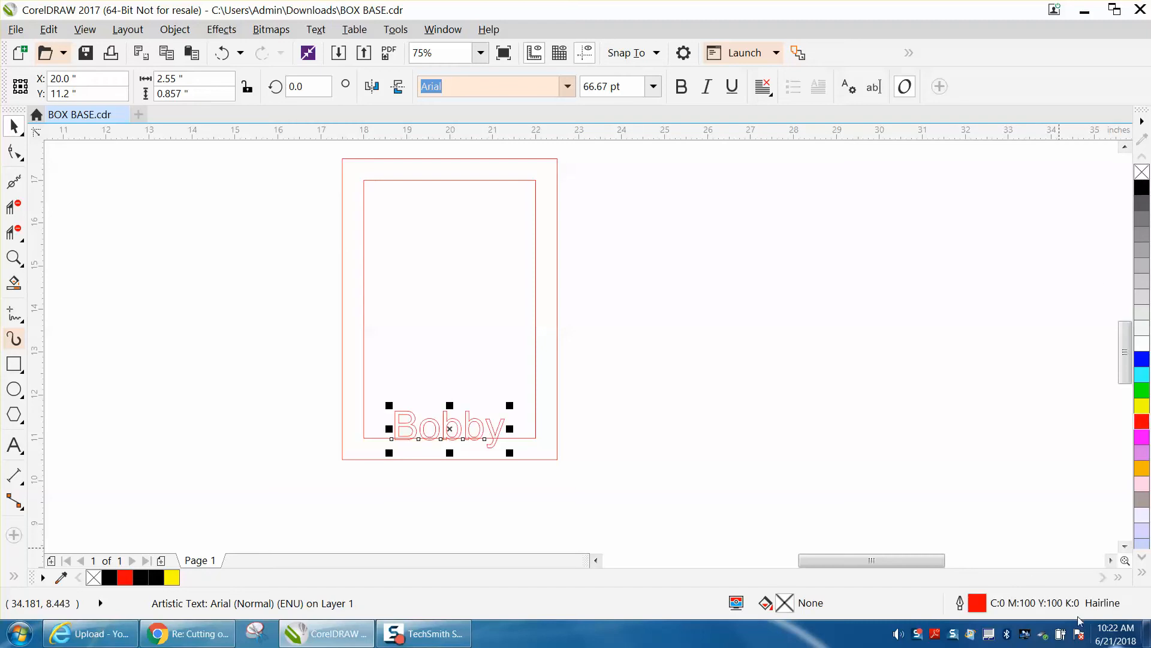
{"action": "left_click", "coordinate": [174, 29]}
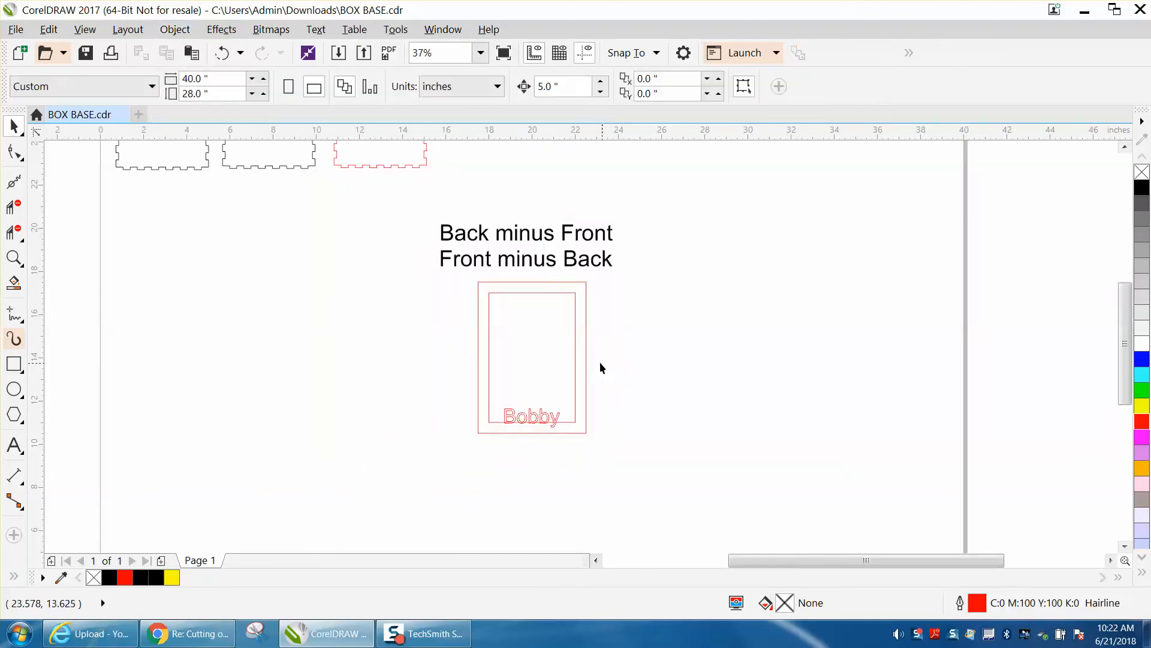
- Drag the outer mat rectangle off to the left, clear of the inner frame
{"action": "left_click", "coordinate": [531, 357]}
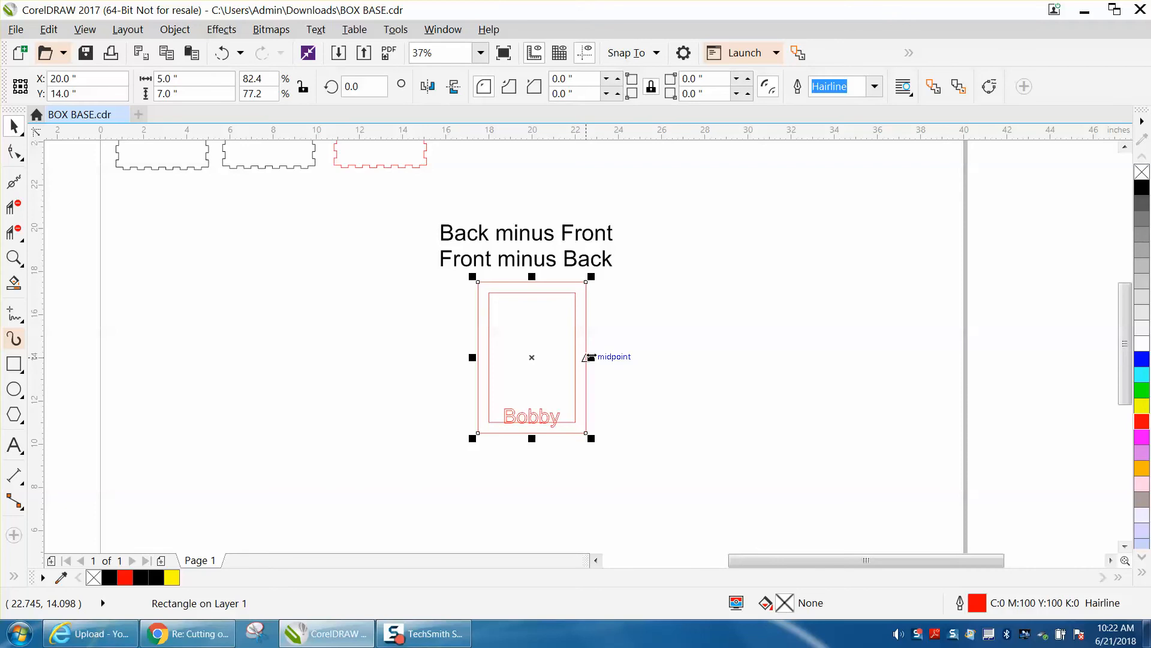
{"action": "left_click_drag", "start_coordinate": [531, 357], "coordinate": [315, 358]}
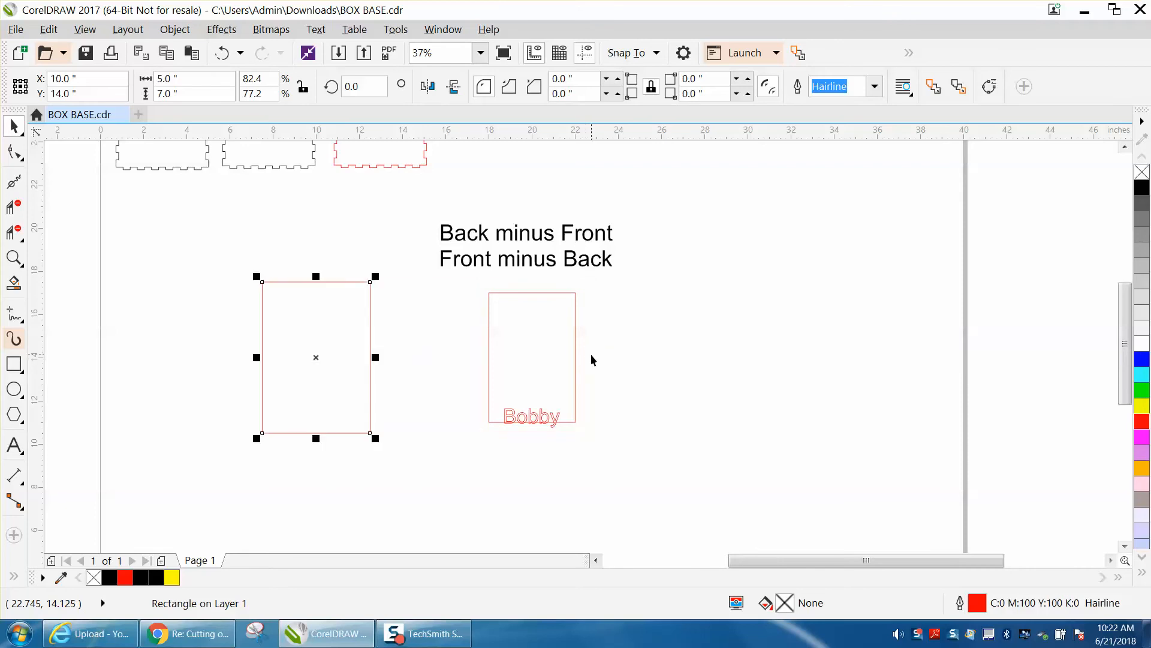
{"action": "mouse_move", "coordinate": [481, 289]}
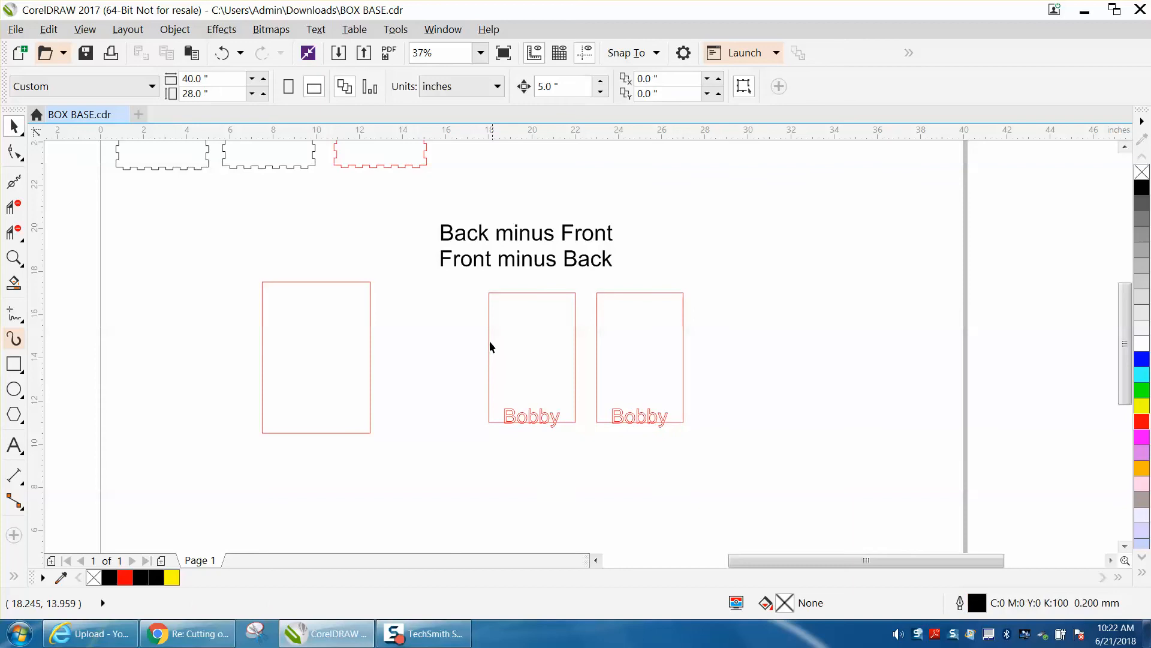
{"action": "mouse_move", "coordinate": [485, 288]}
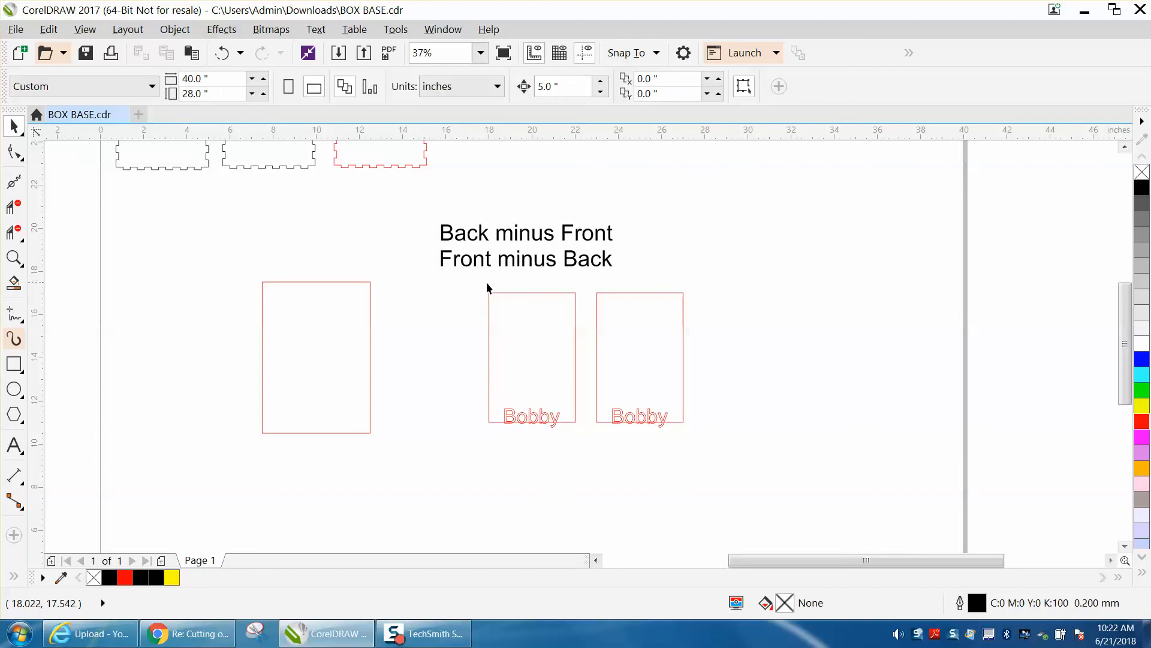
- Select the copied frame with its name and trim it to the letter parts below the frame
{"action": "left_click", "coordinate": [532, 360]}
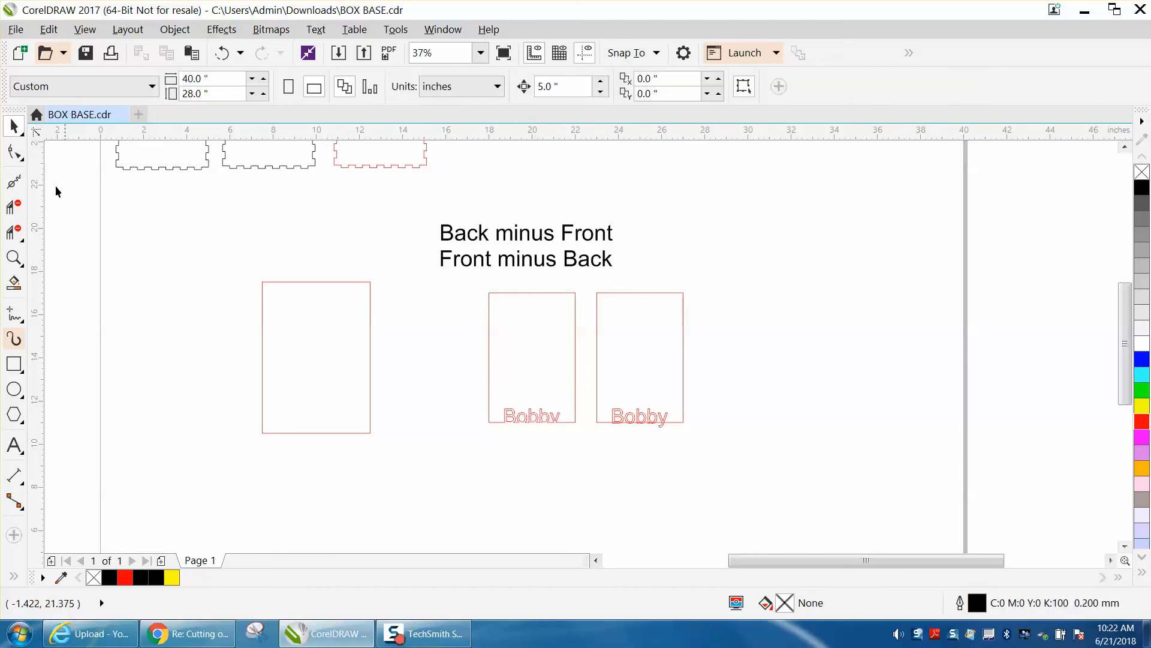
{"action": "left_click", "coordinate": [14, 258]}
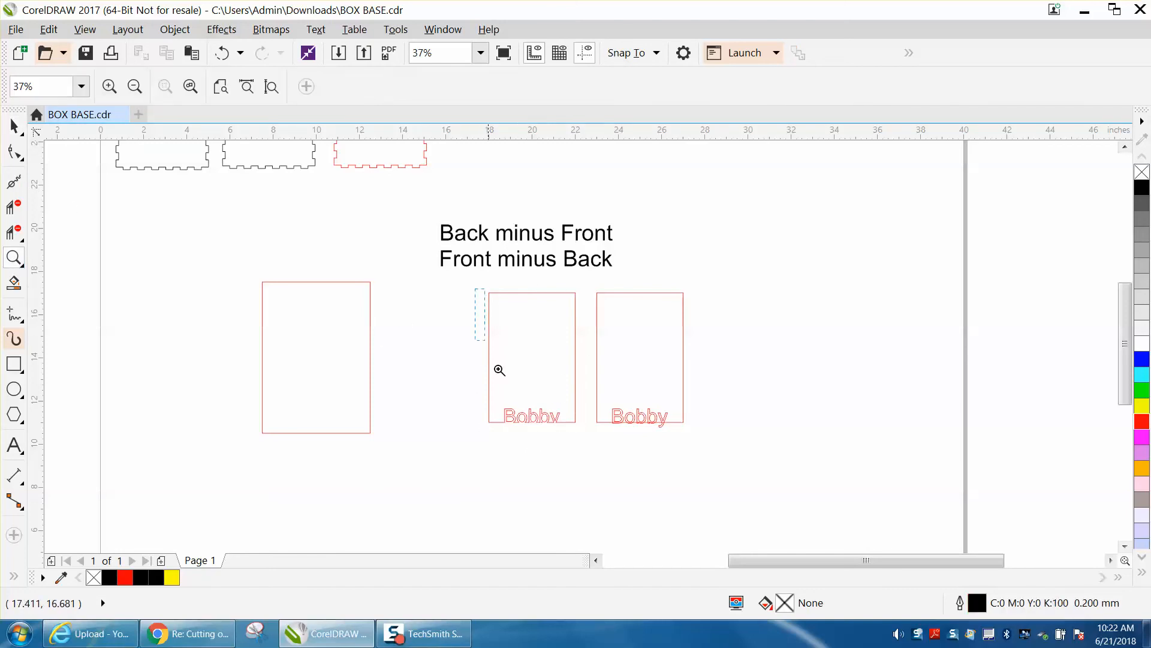
{"action": "left_click", "coordinate": [499, 370]}
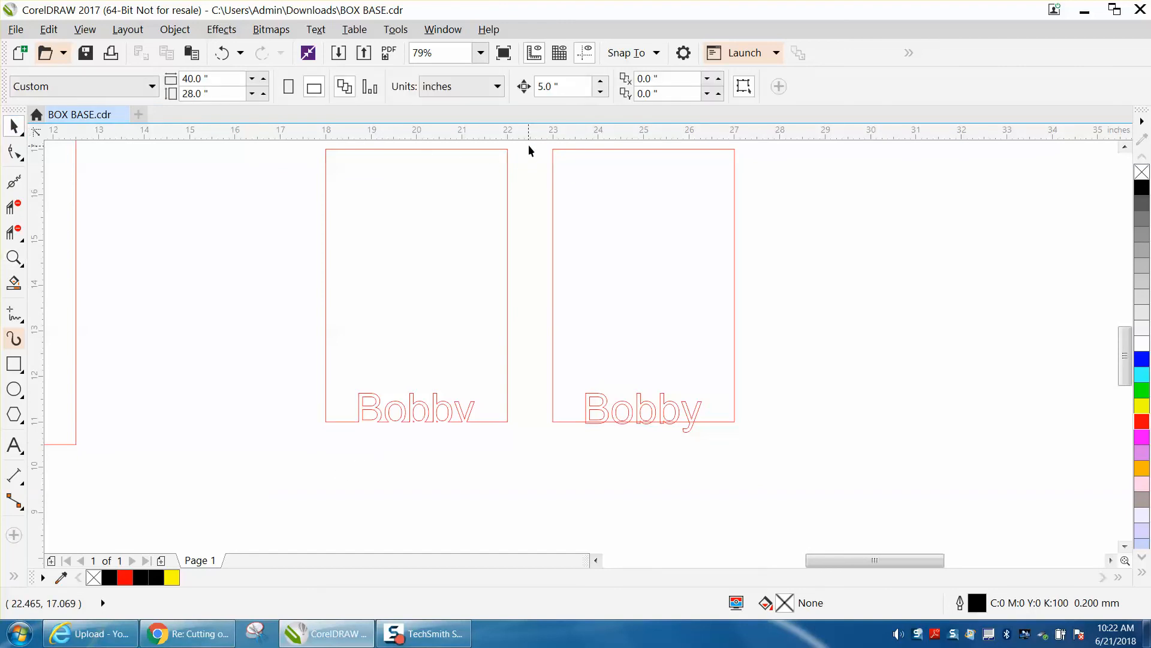
{"action": "left_click", "coordinate": [643, 290]}
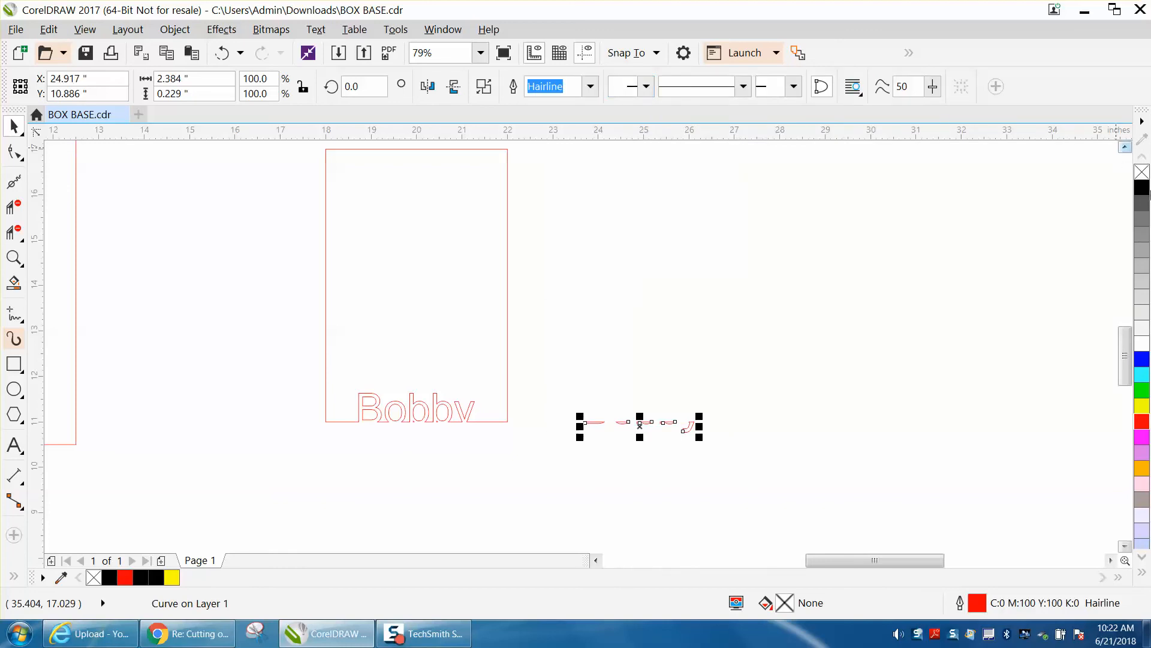
- Give the trimmed letter pieces a black outline 0.014 in wide via Outline Pen
{"action": "left_click", "coordinate": [1142, 188]}
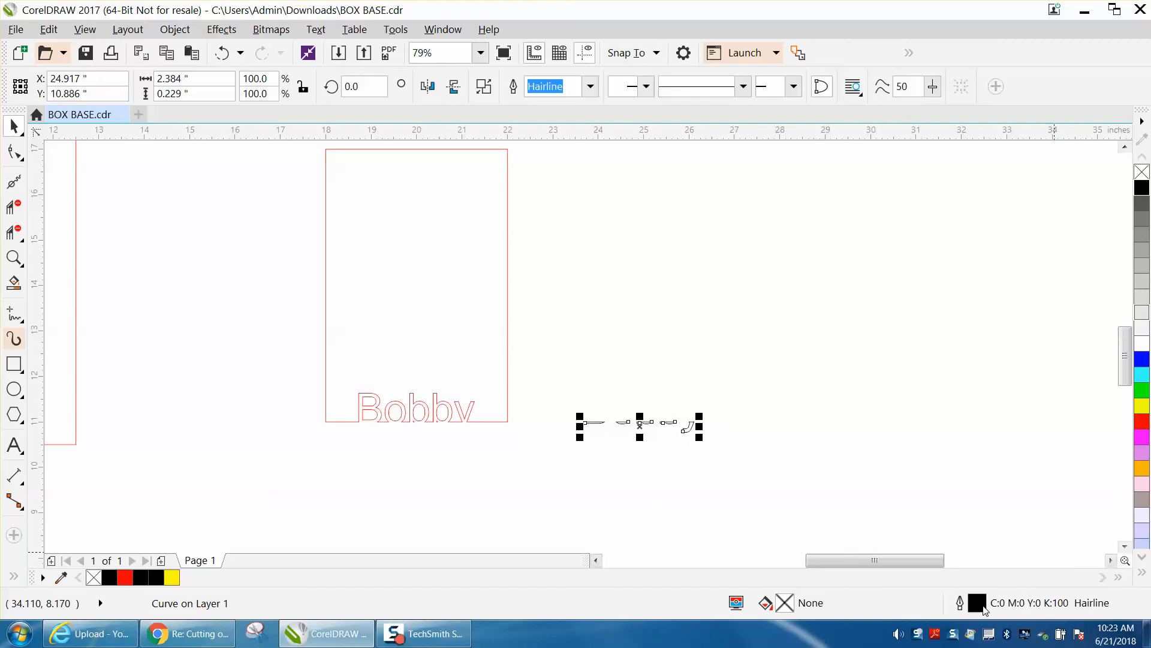
{"action": "left_click", "coordinate": [565, 200]}
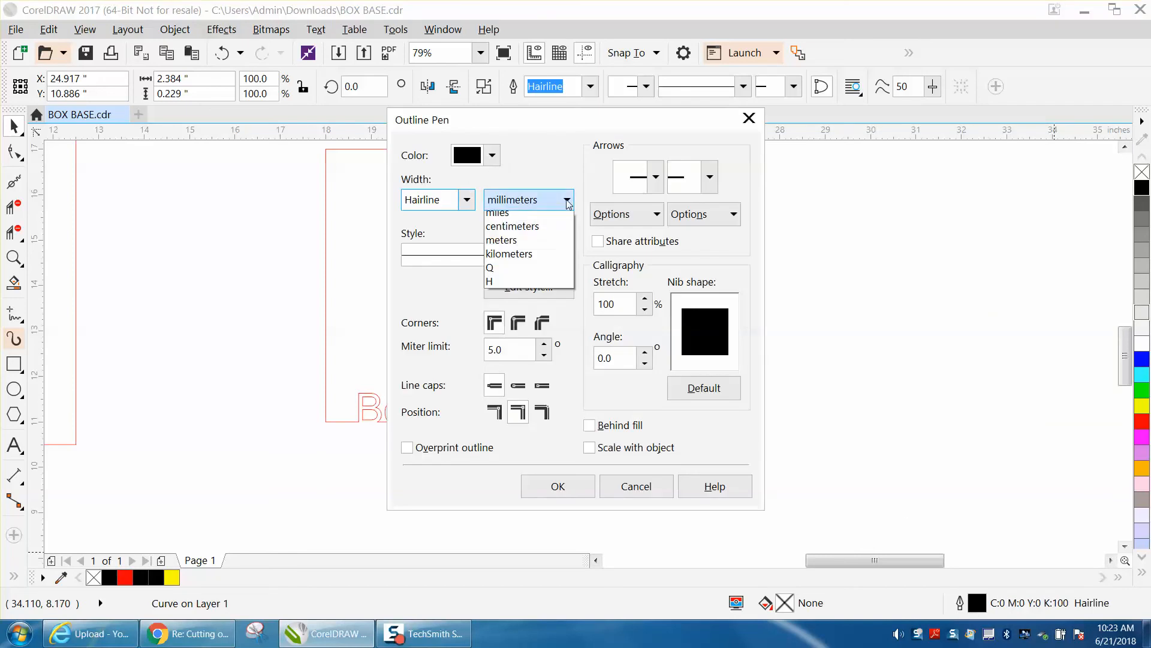
{"action": "left_click", "coordinate": [515, 199]}
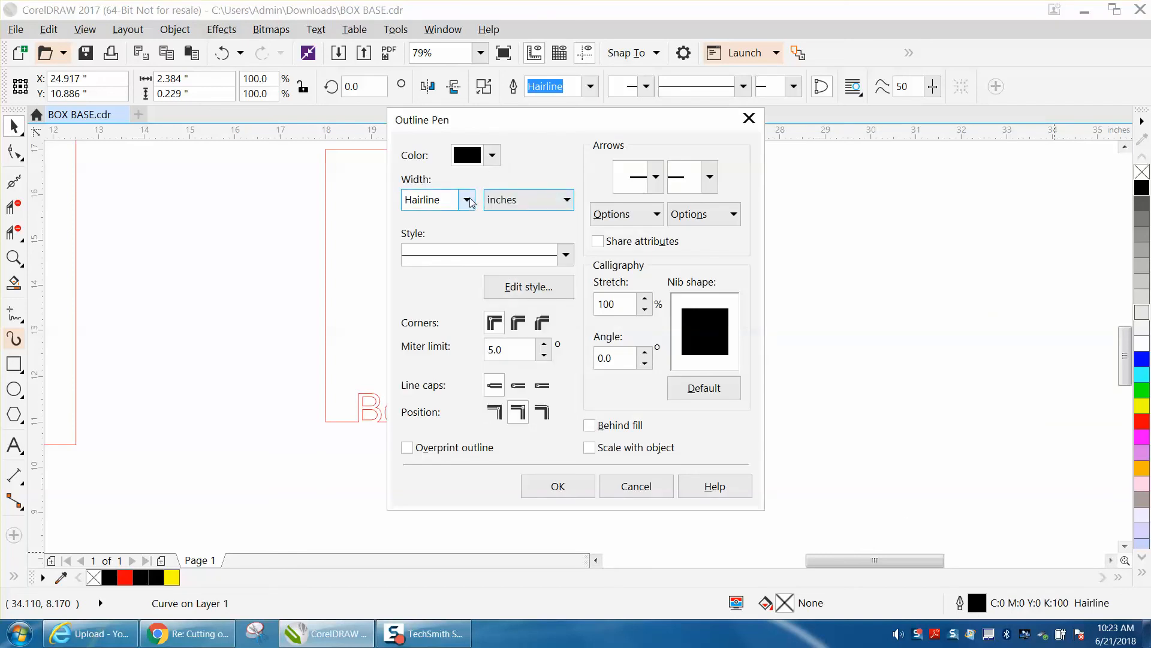
{"action": "left_click", "coordinate": [467, 199]}
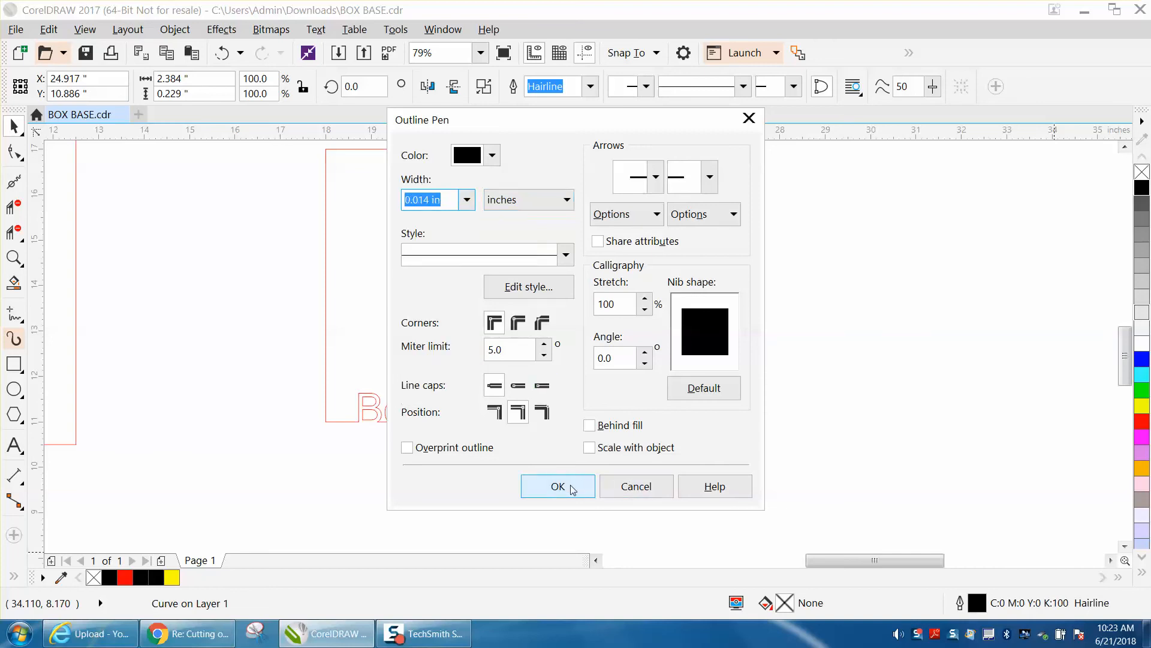
{"action": "left_click", "coordinate": [558, 486]}
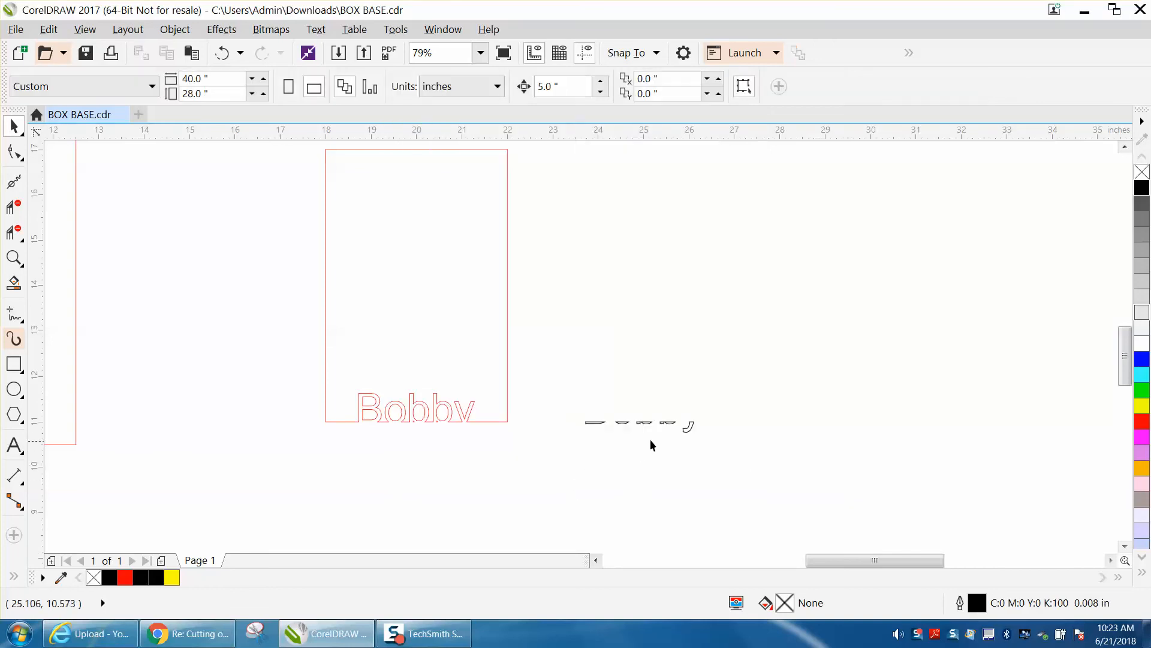
- Drag the black pieces leftward to sit under the red 'Bobby' letters
{"action": "left_click", "coordinate": [640, 426]}
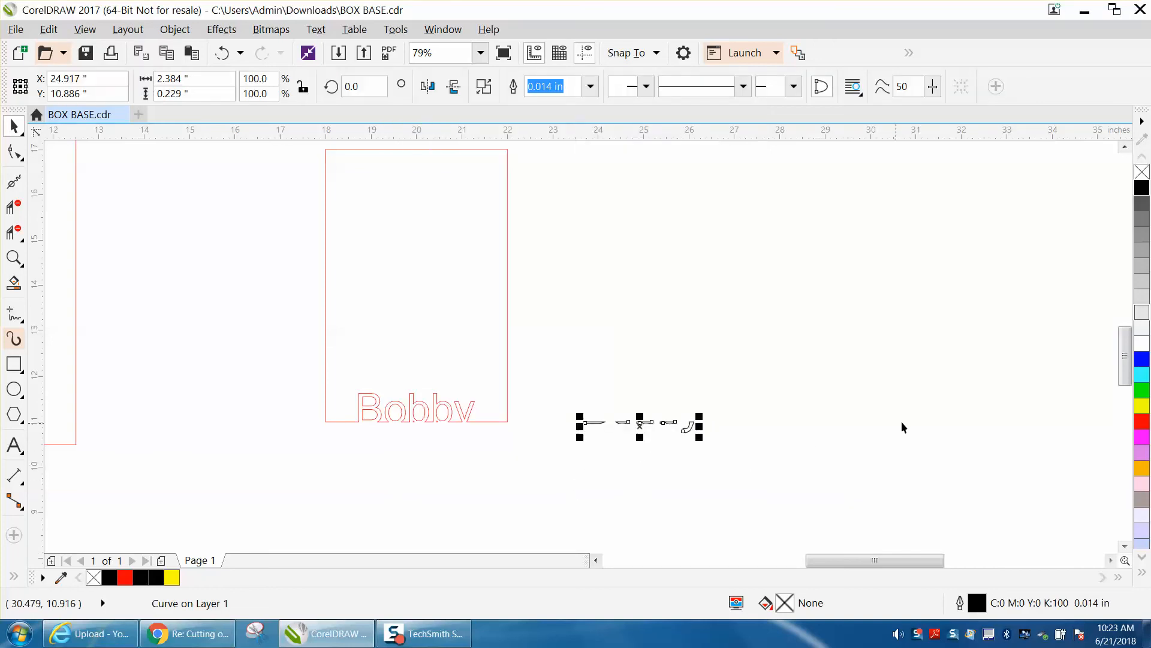
{"action": "left_click_drag", "start_coordinate": [639, 426], "coordinate": [412, 426]}
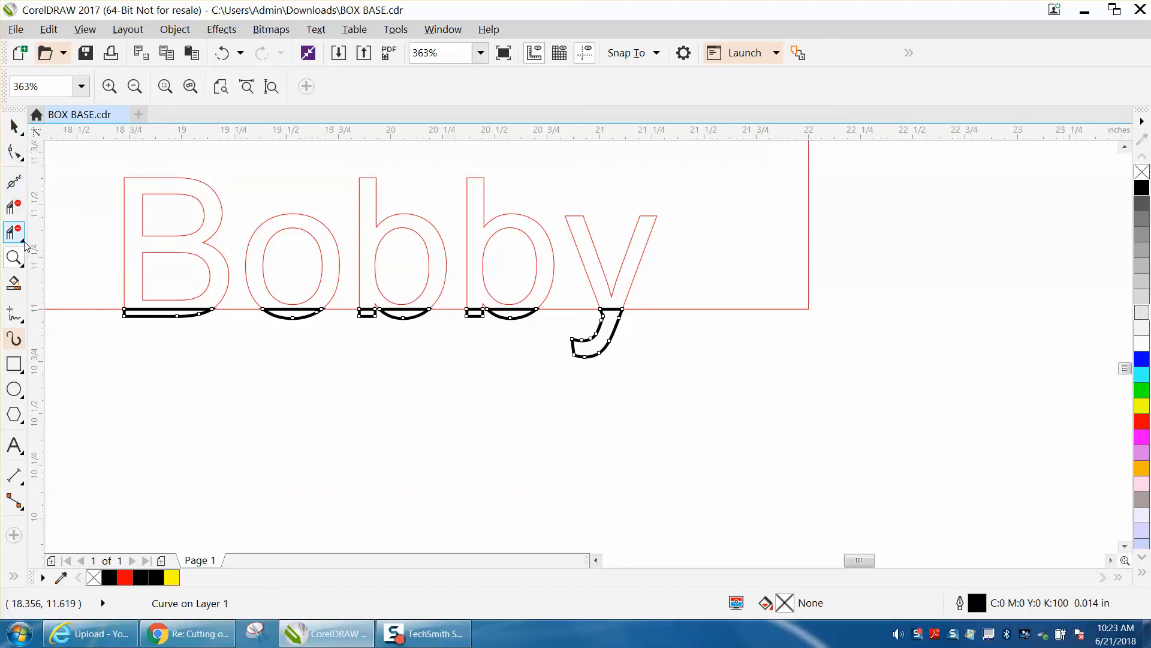
- Switch to the tool for removing stray line segments from the cutting flyout
{"action": "left_click", "coordinate": [13, 233]}
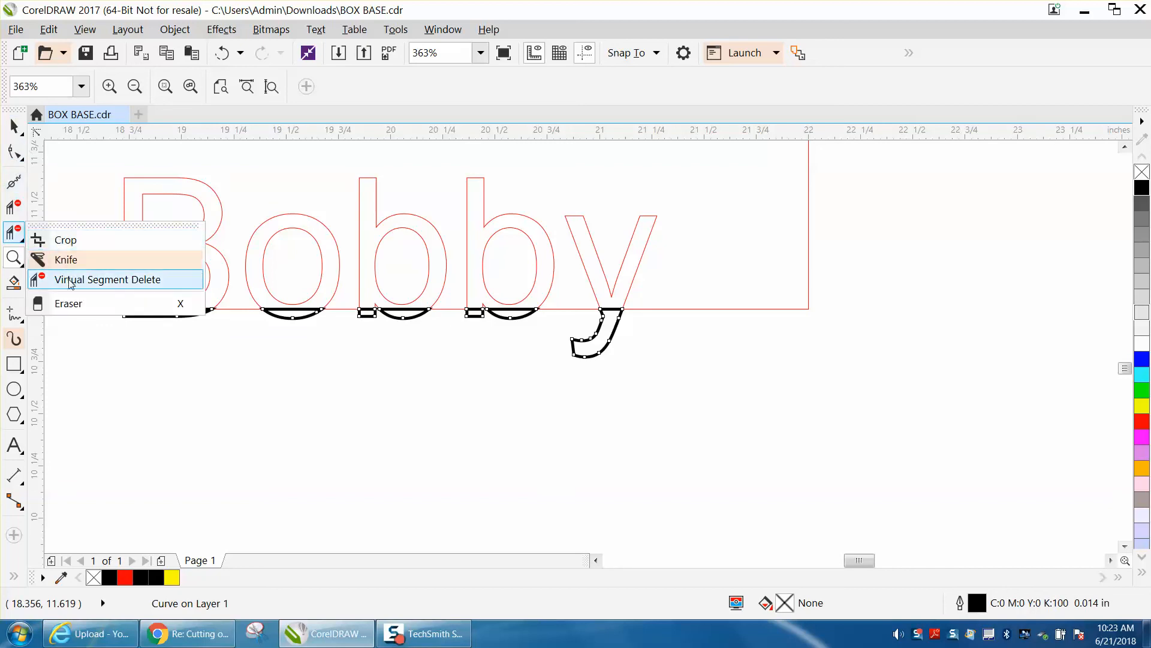
{"action": "left_click", "coordinate": [106, 279]}
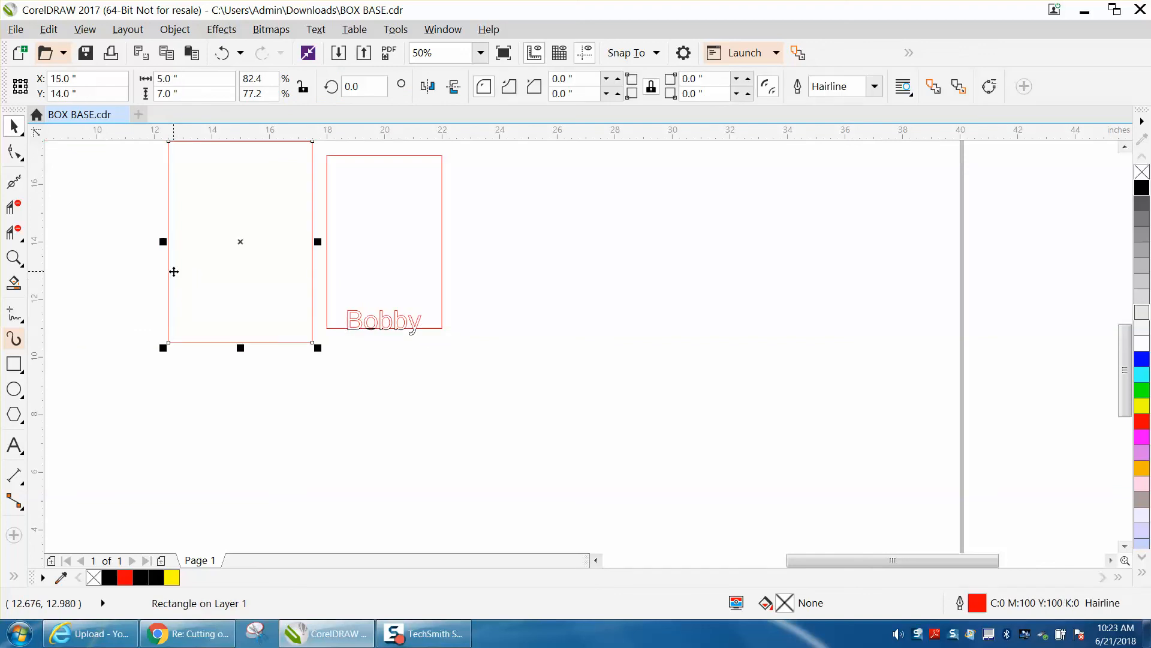
- Drag the outer mat frame back to surround the name and its black engrave pieces
{"action": "left_click_drag", "start_coordinate": [240, 242], "coordinate": [383, 242]}
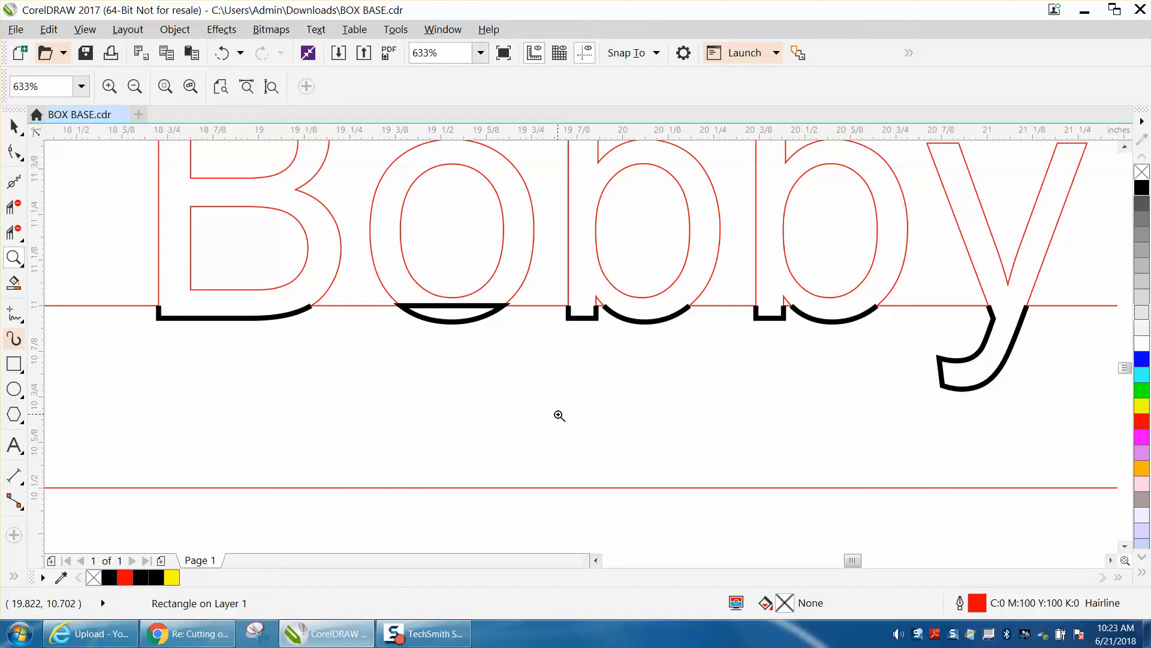
{"action": "mouse_move", "coordinate": [989, 353]}
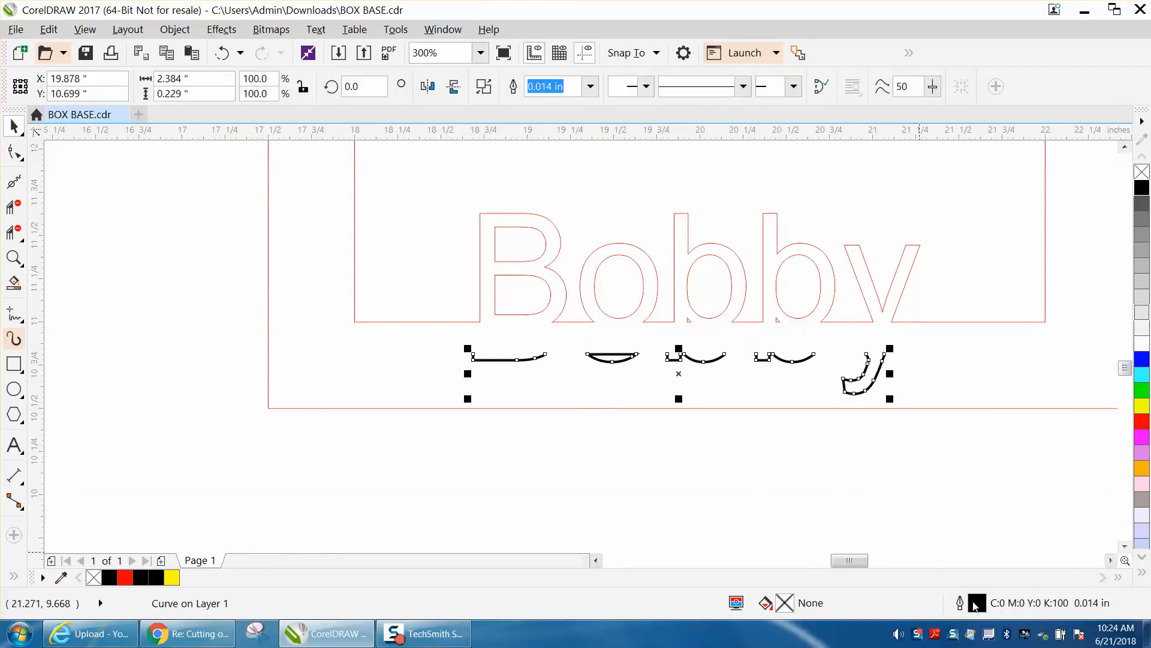
{"action": "mouse_move", "coordinate": [888, 314]}
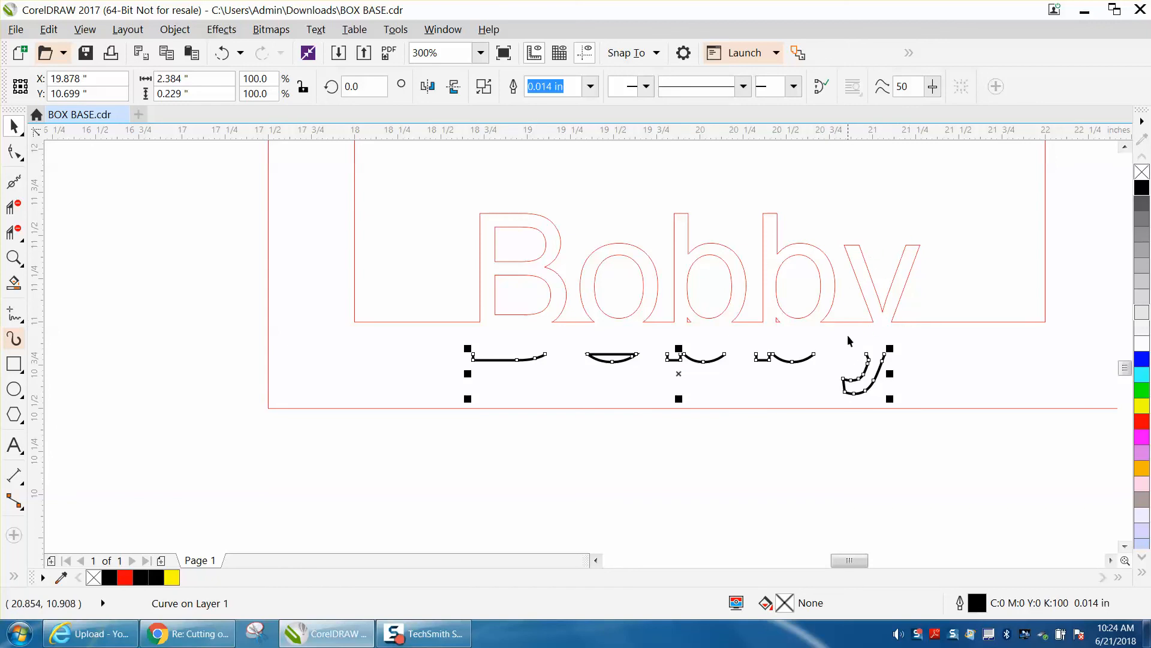
{"action": "mouse_move", "coordinate": [695, 319]}
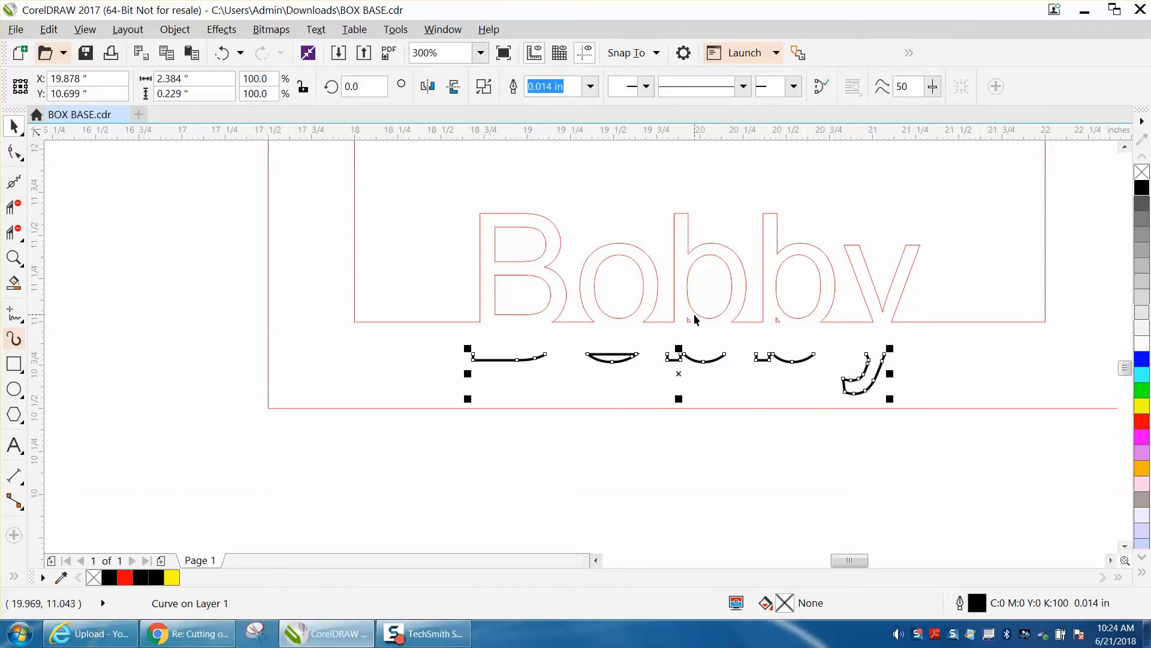
{"action": "mouse_move", "coordinate": [688, 326]}
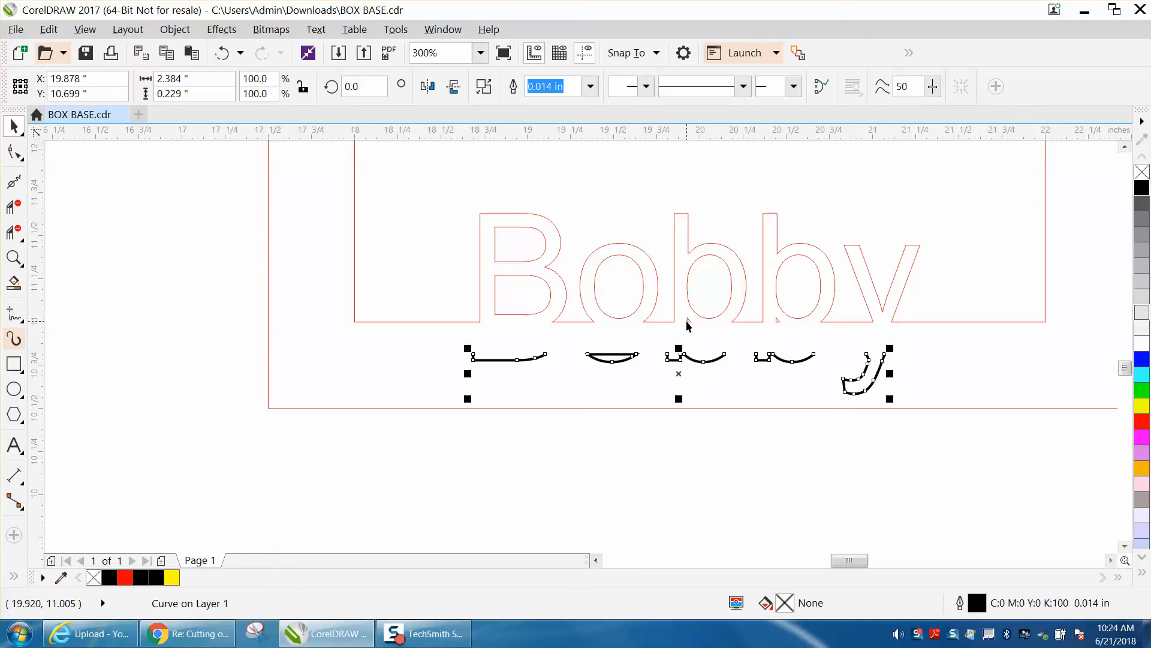